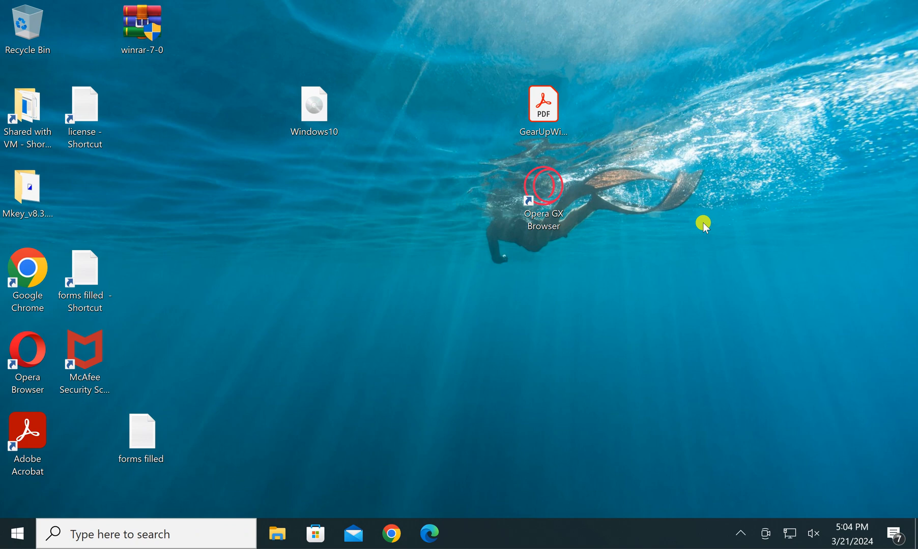
mouse_move(705, 231)
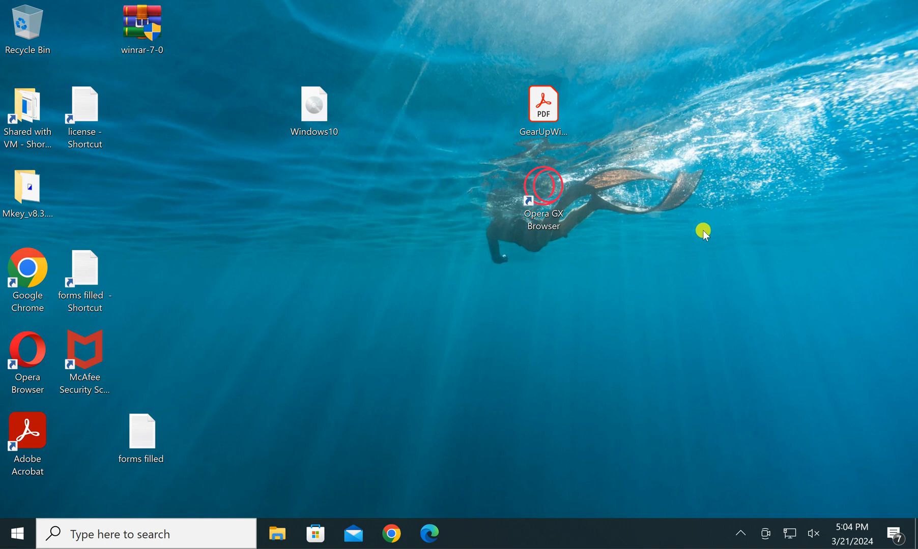
Select the Windows10 ISO file on the desktop.
click(314, 109)
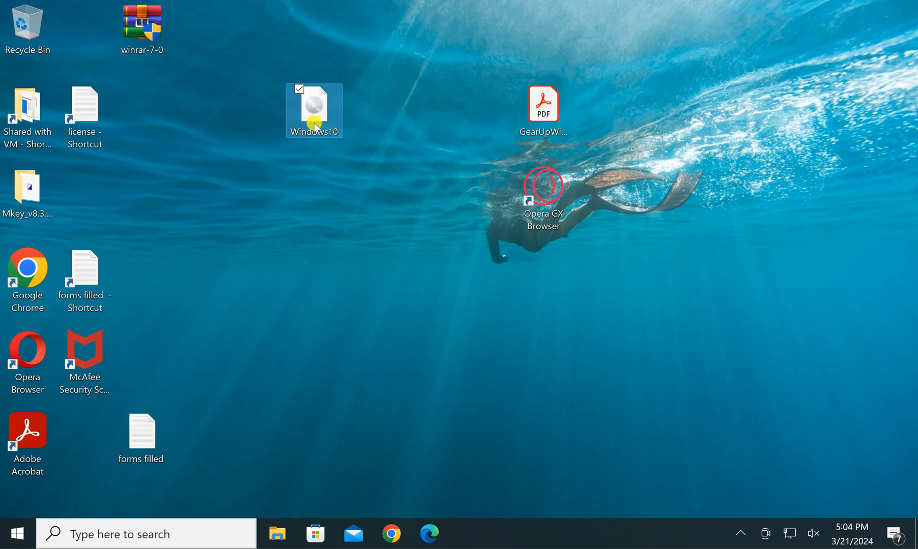
Mount the Windows10 ISO by double-clicking it, then view it as DVD Drive (E:) under This PC.
double_click(313, 110)
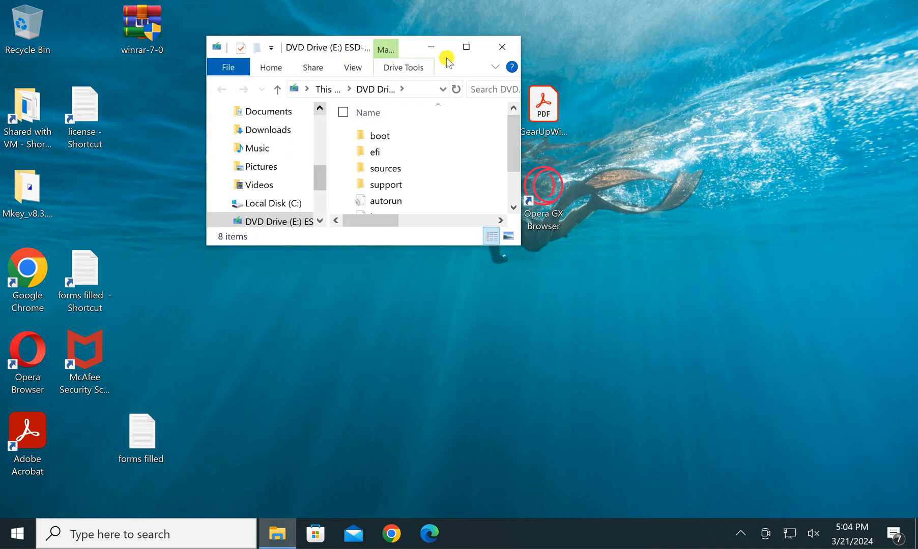
click(467, 47)
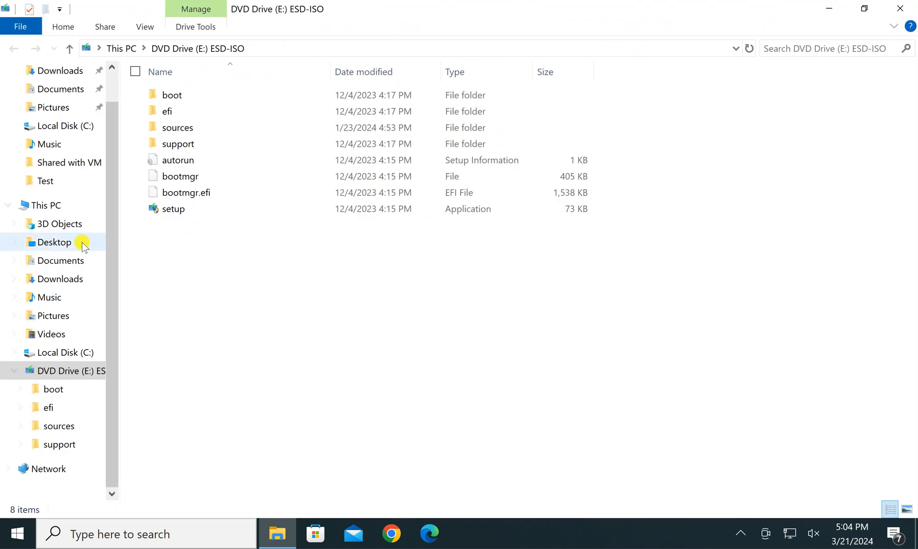
click(46, 205)
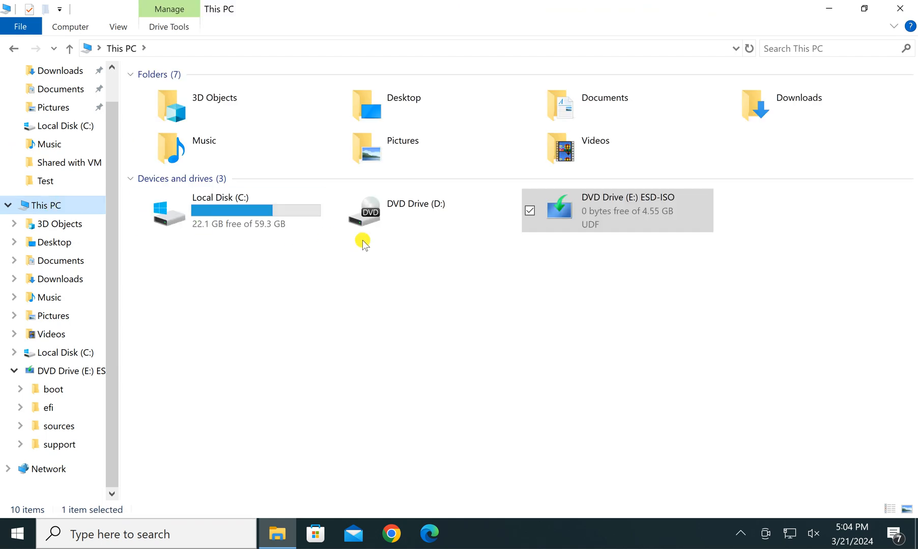
mouse_move(905, 60)
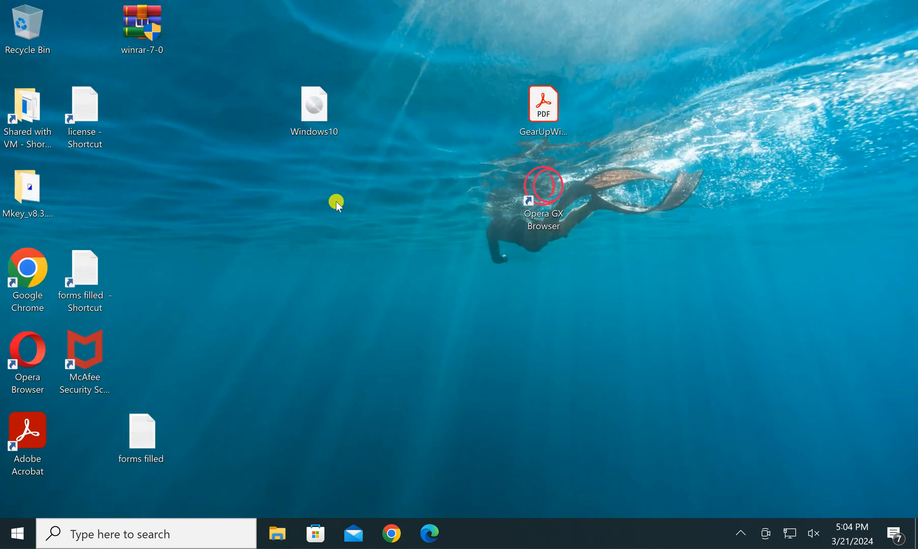
Mount the Windows10 ISO again through its context-menu Mount option and close the drive window.
click(314, 108)
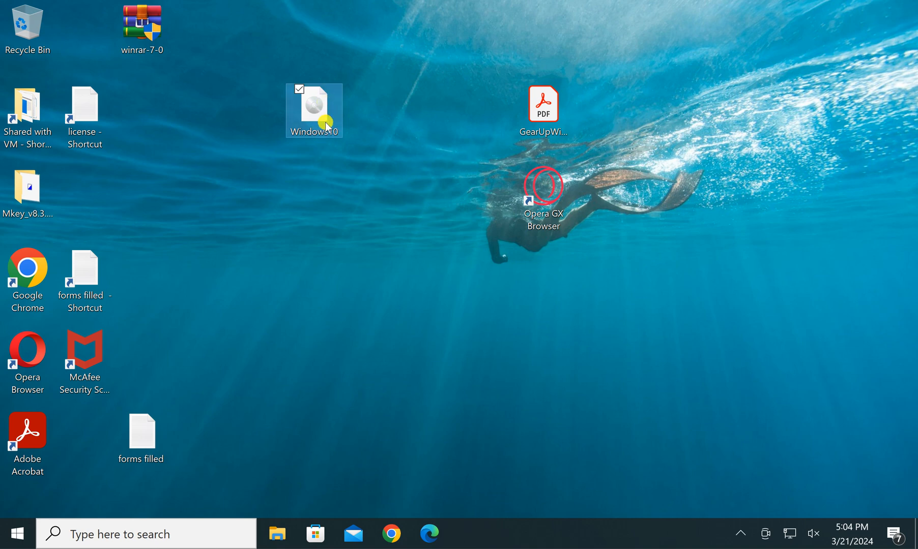
right_click(313, 109)
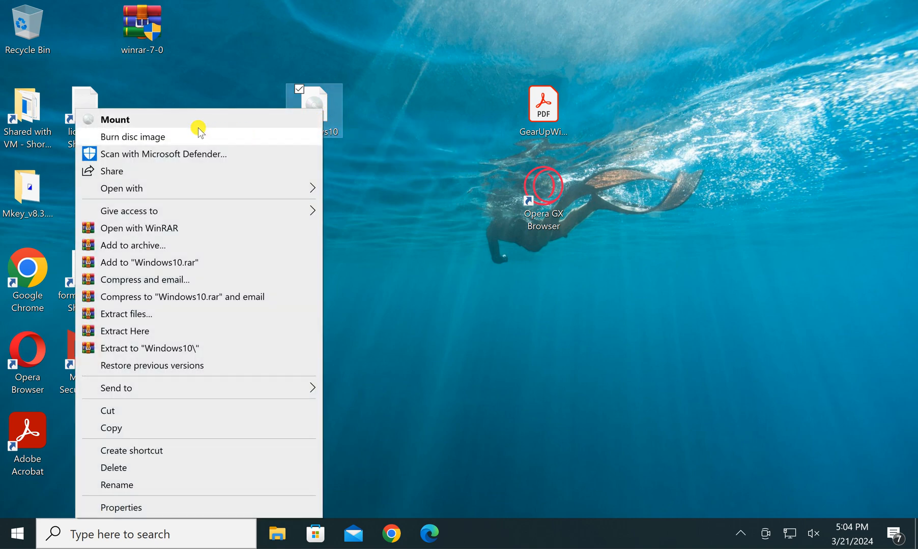
mouse_move(186, 125)
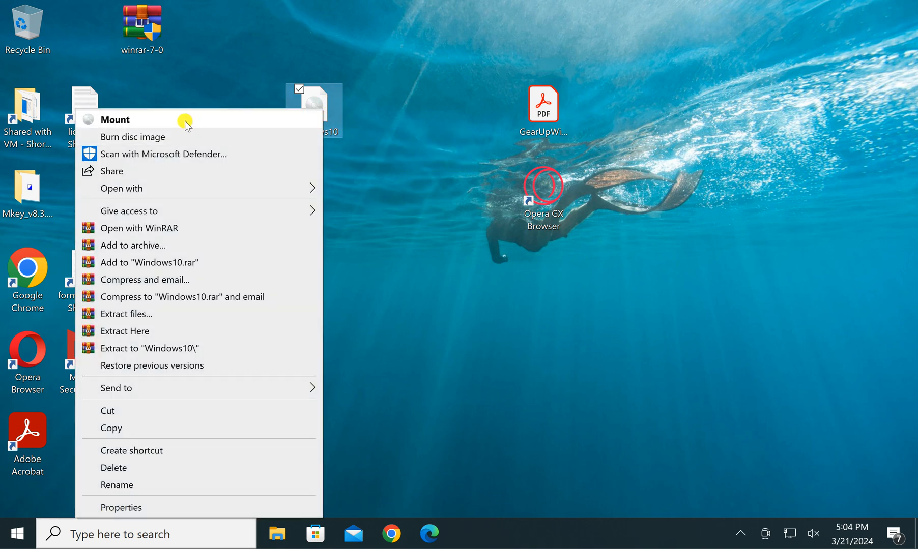
click(115, 120)
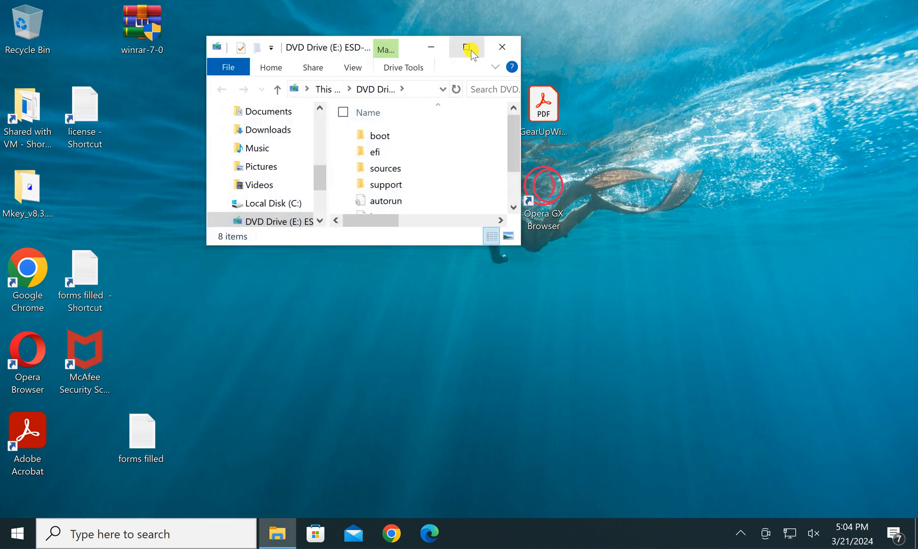
click(465, 46)
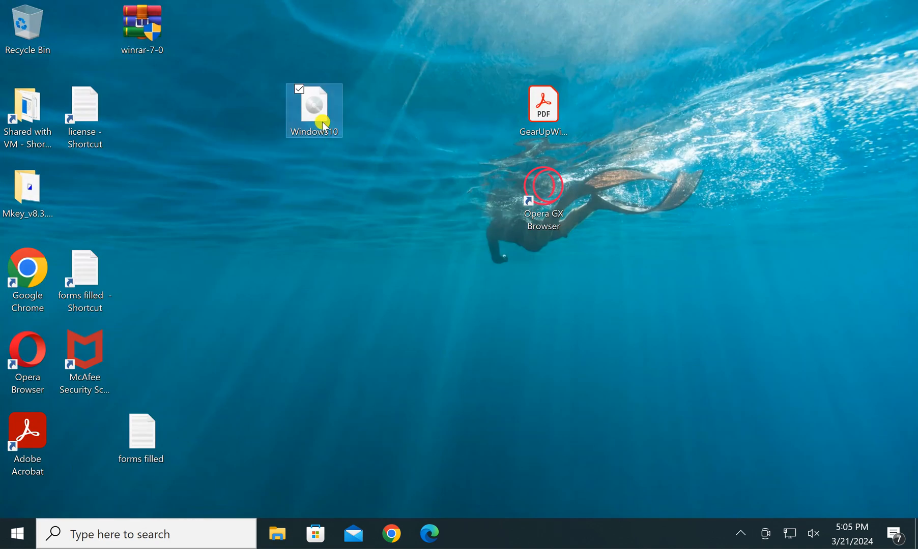
Open the Windows10 ISO with Windows Explorer to mount it as DVD Drive (E:) ESD-ISO.
right_click(314, 109)
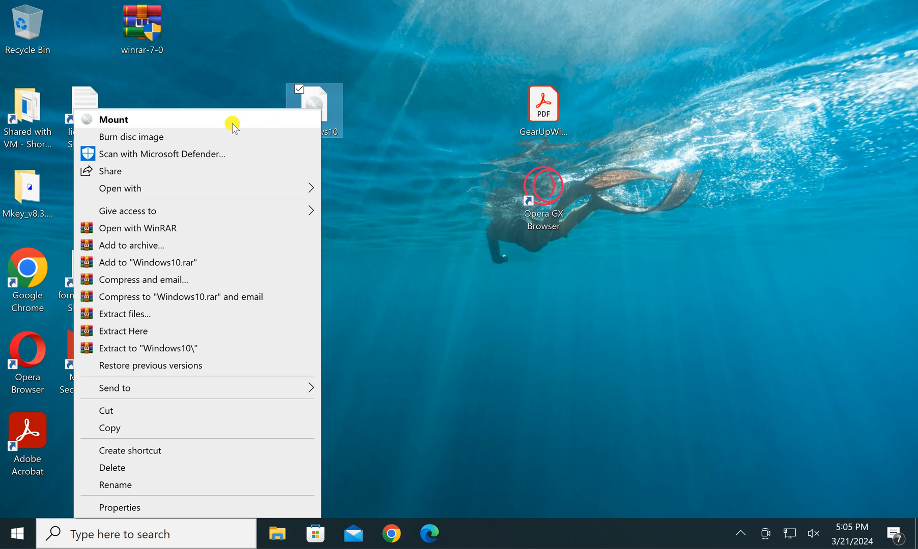
mouse_move(128, 128)
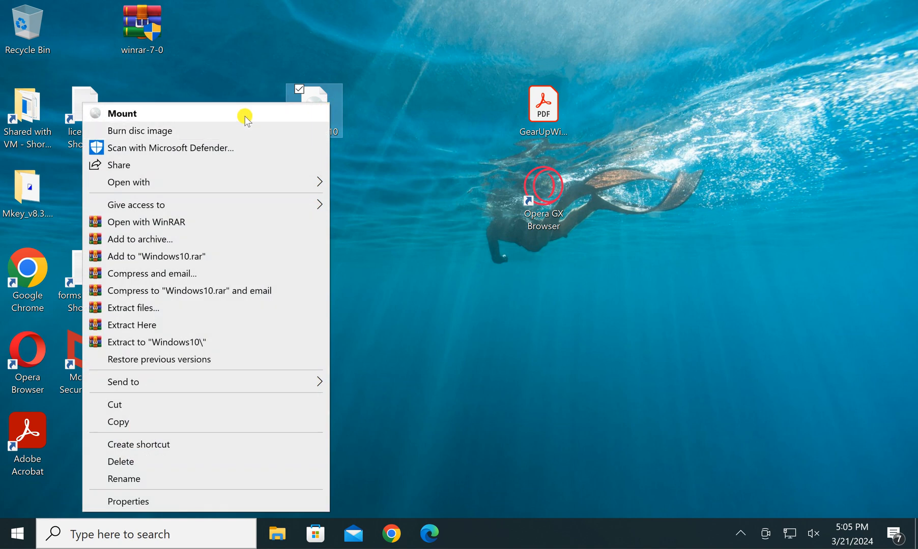
mouse_move(316, 110)
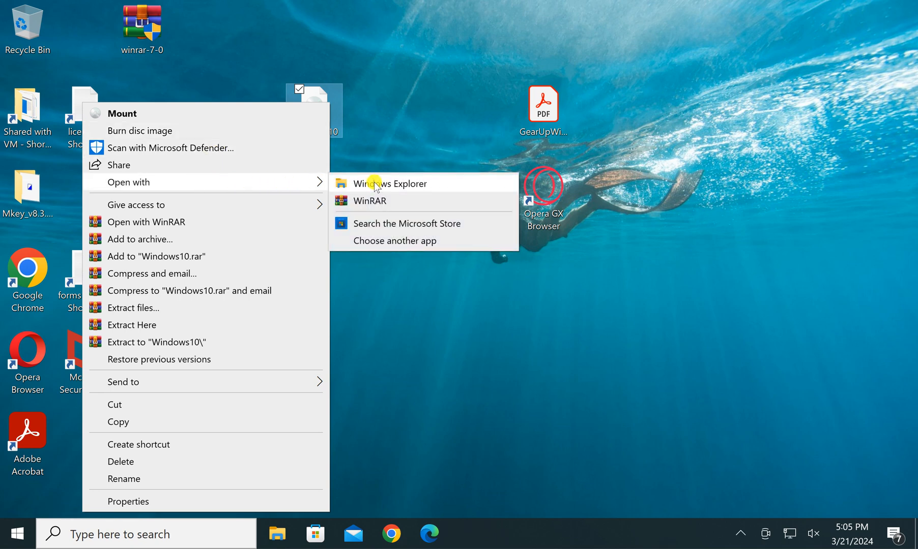
click(388, 183)
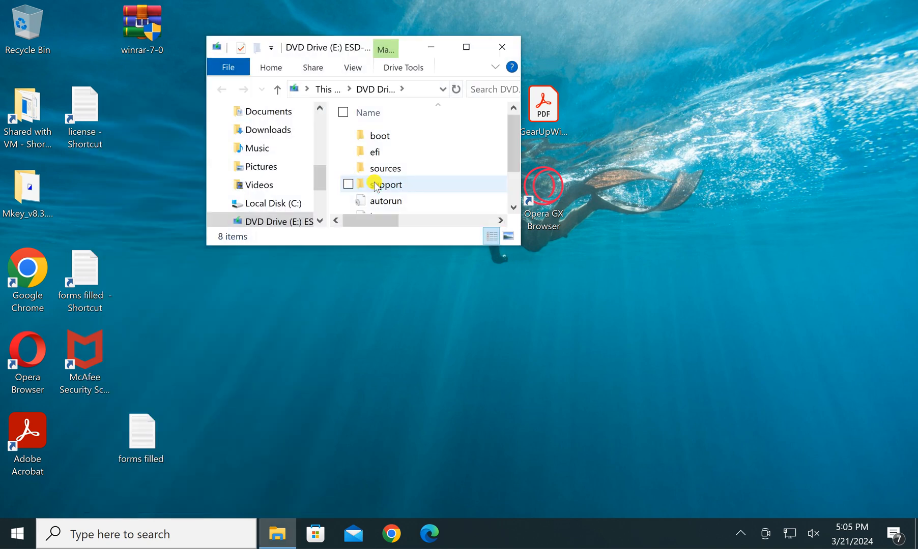
click(465, 47)
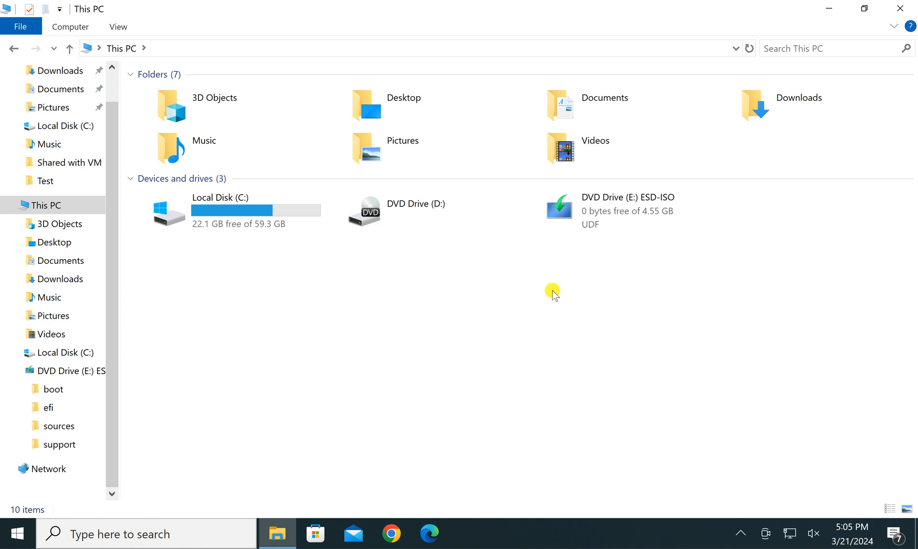
mouse_move(613, 242)
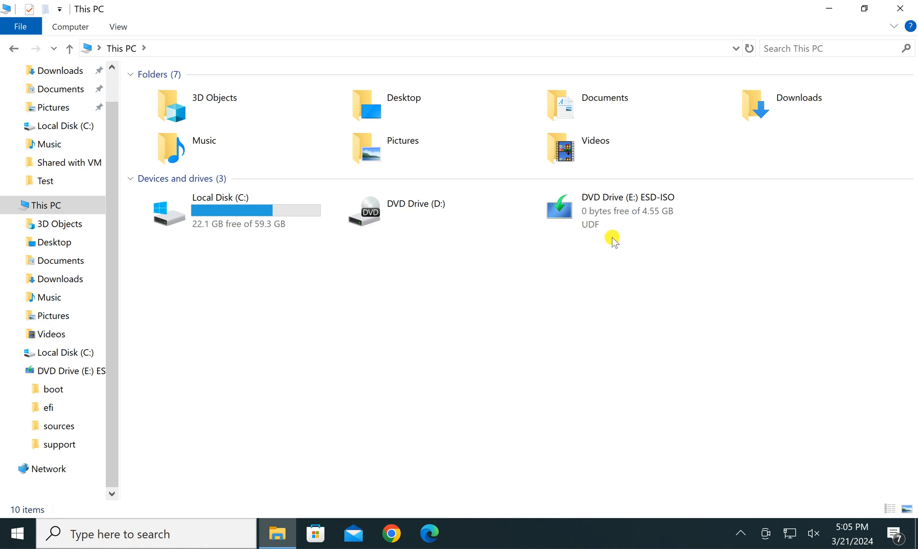
mouse_move(612, 213)
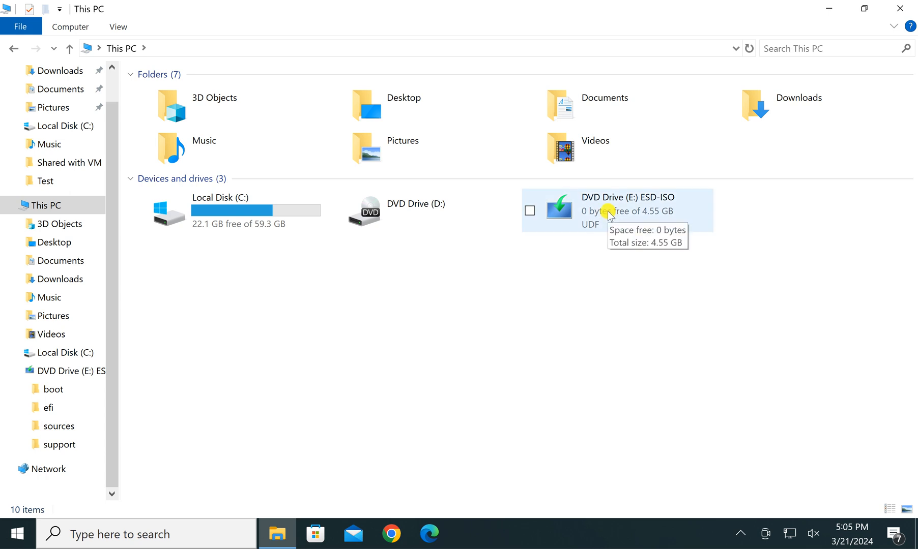
Select DVD Drive (E:) ESD-ISO in This PC.
click(615, 210)
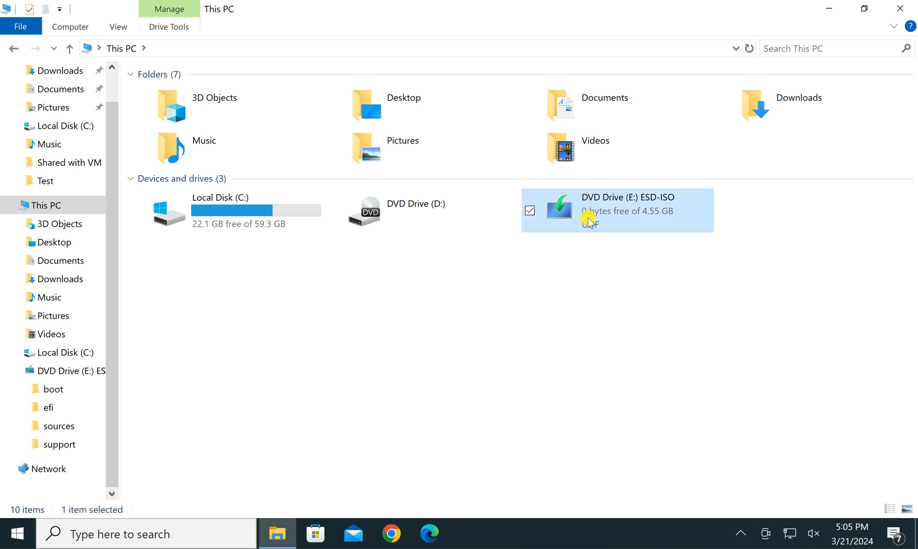
mouse_move(591, 219)
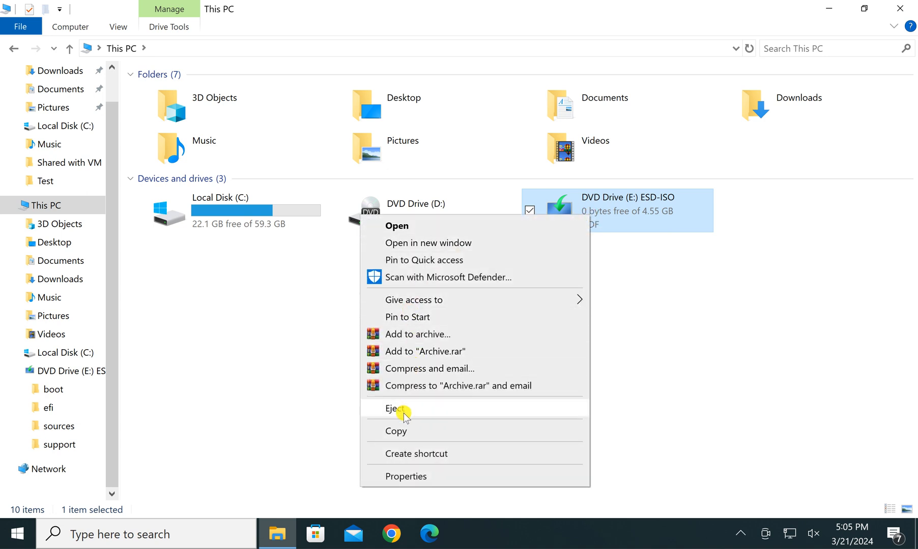
Eject DVD Drive (E:), leaving Local Disk (C:) and DVD Drive (D:).
click(396, 408)
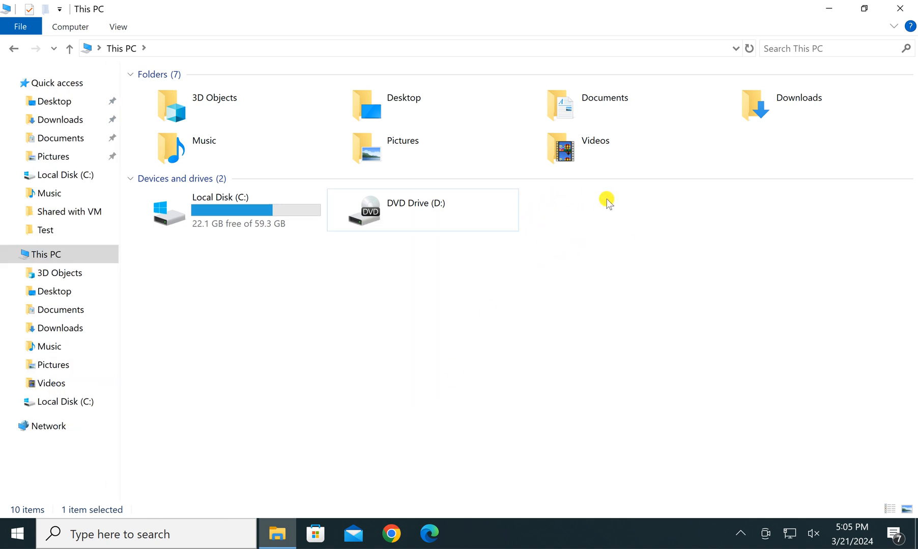
mouse_move(623, 244)
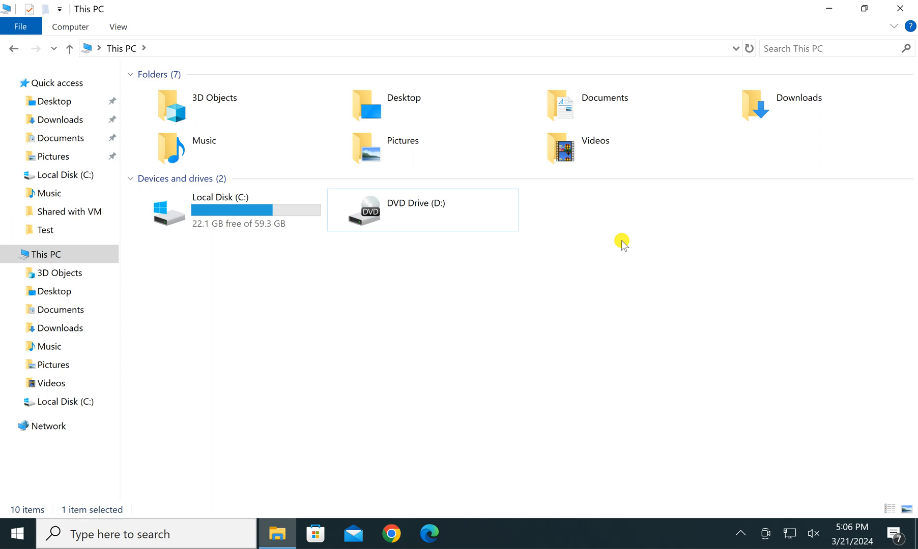
mouse_move(691, 535)
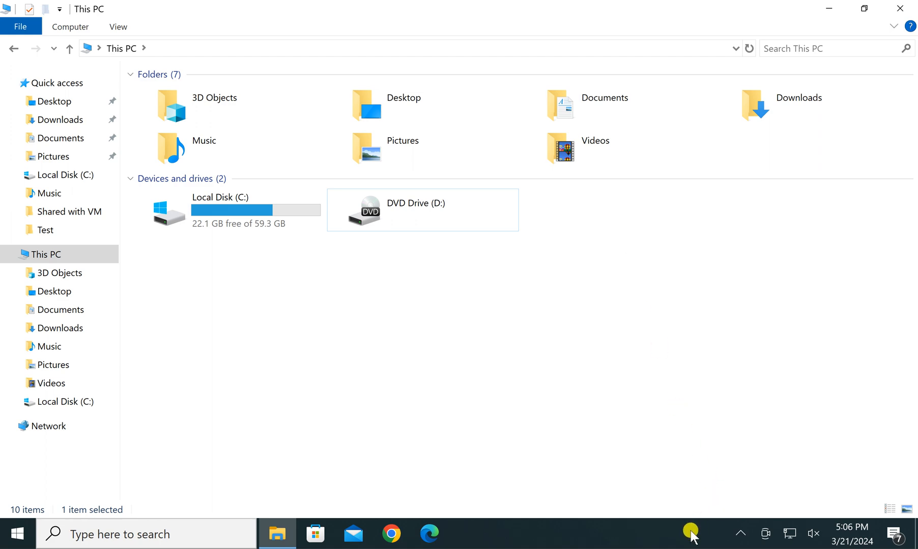